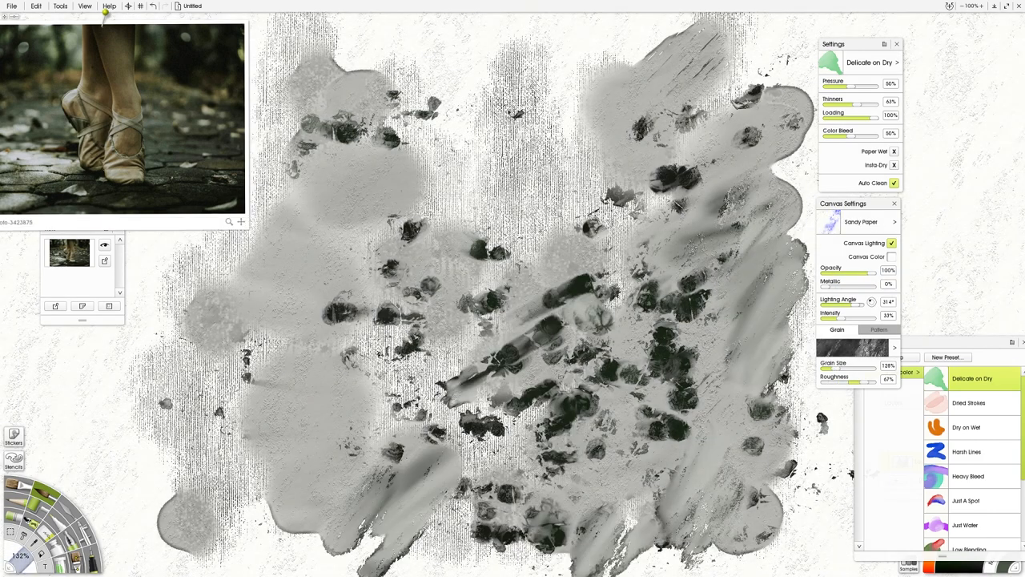
Step: Set the canvas colour to tan in Canvas Settings
{"action": "left_click", "coordinate": [861, 221]}
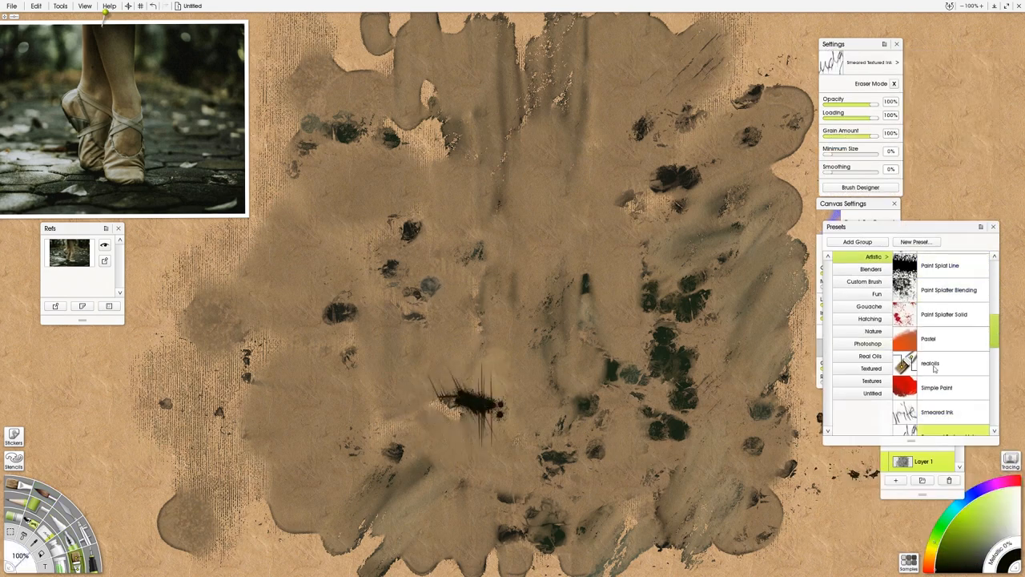
Step: Add Layer 2 and paint the beige shoe study with an oil brush preset
{"action": "left_click", "coordinate": [948, 290]}
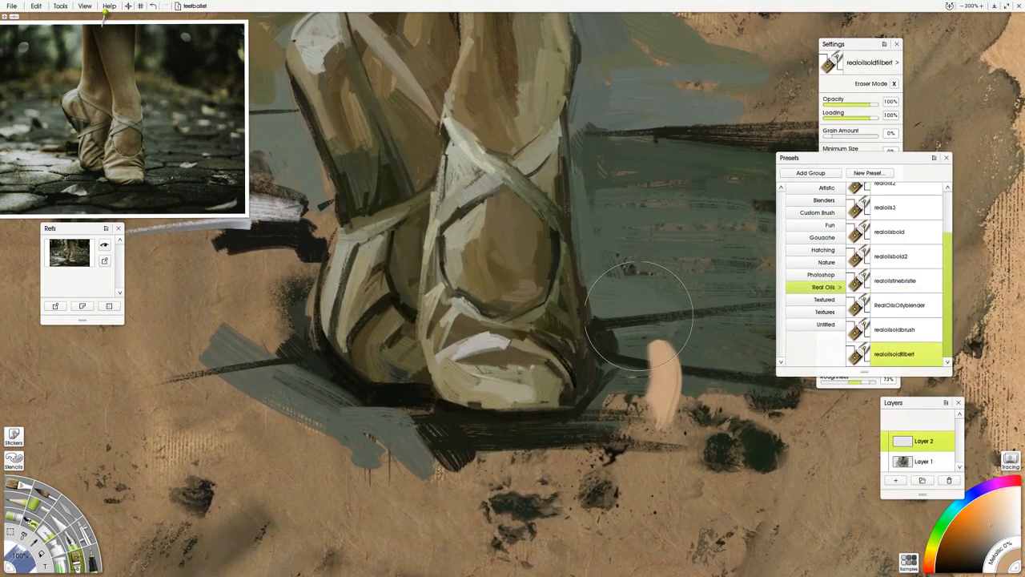
{"action": "left_click", "coordinate": [894, 281]}
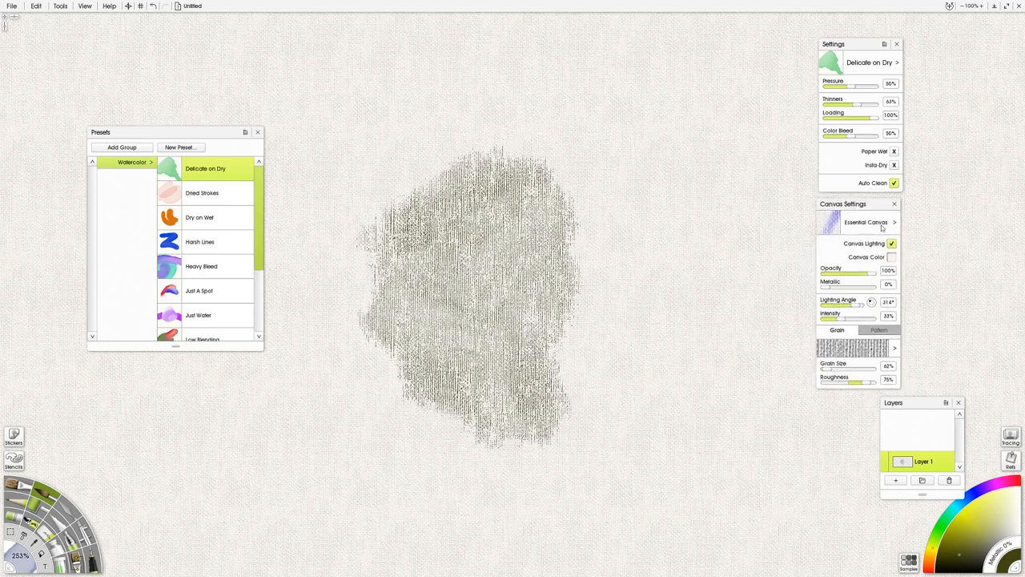
Step: Reach the Canvas texture submenu in Canvas Settings over the grey watercolor patch
{"action": "left_click", "coordinate": [894, 221]}
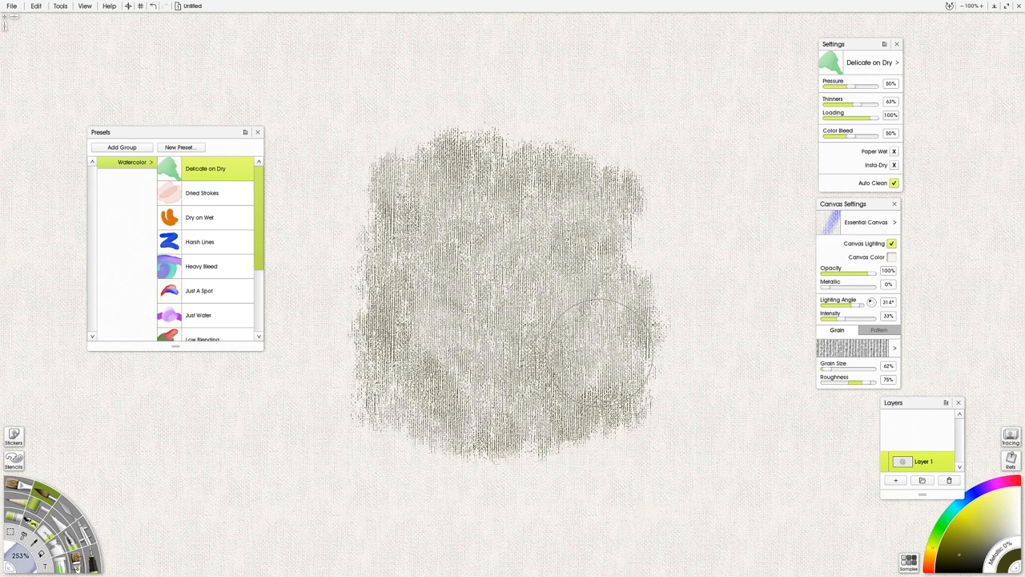
{"action": "mouse_move", "coordinate": [601, 416]}
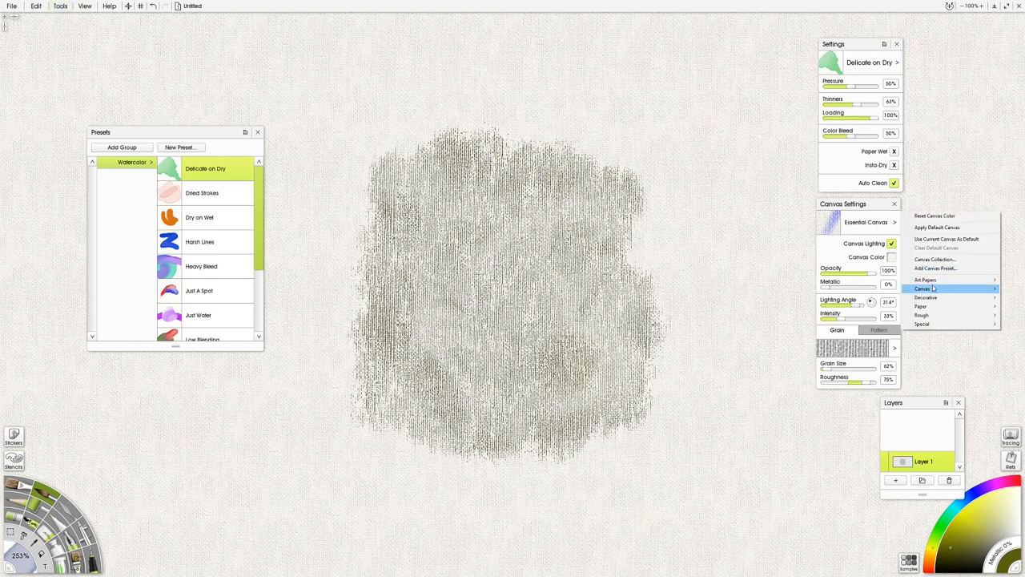
{"action": "mouse_move", "coordinate": [921, 307]}
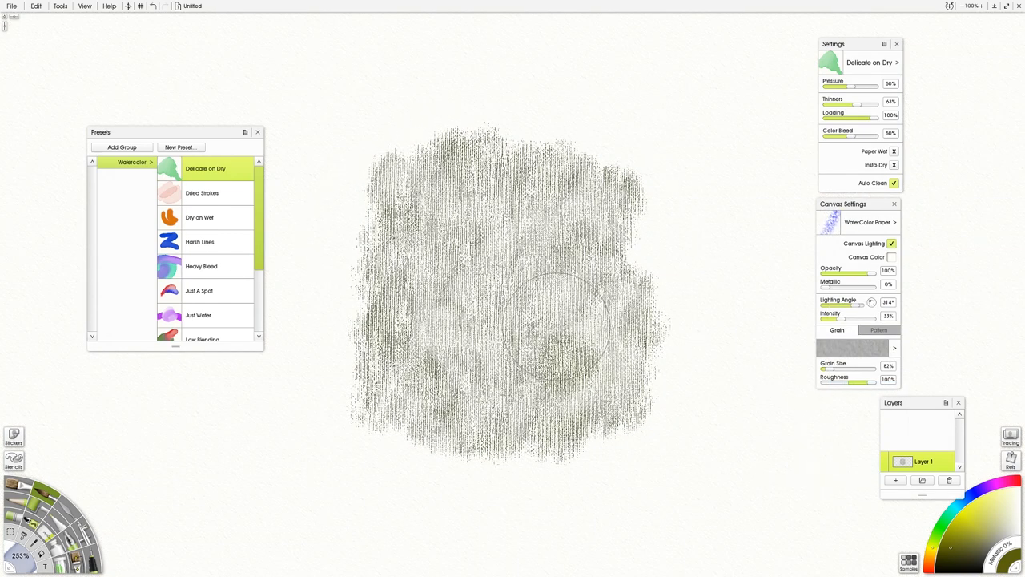
{"action": "mouse_move", "coordinate": [648, 144]}
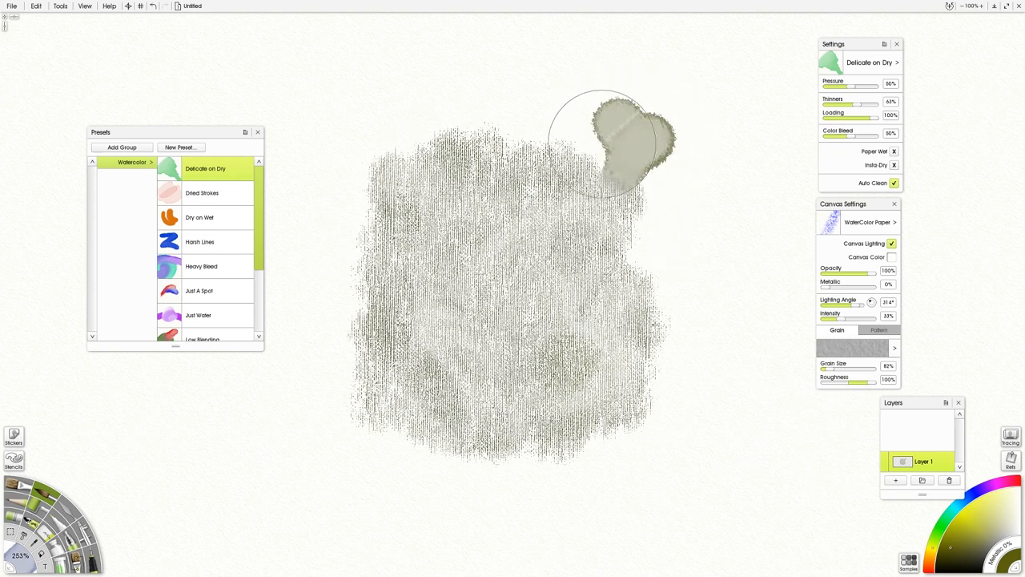
Step: Paint a grey flower-shaped wash at the patch's upper right with Delicate on Dry
{"action": "left_click_drag", "start_coordinate": [605, 144], "coordinate": [641, 192]}
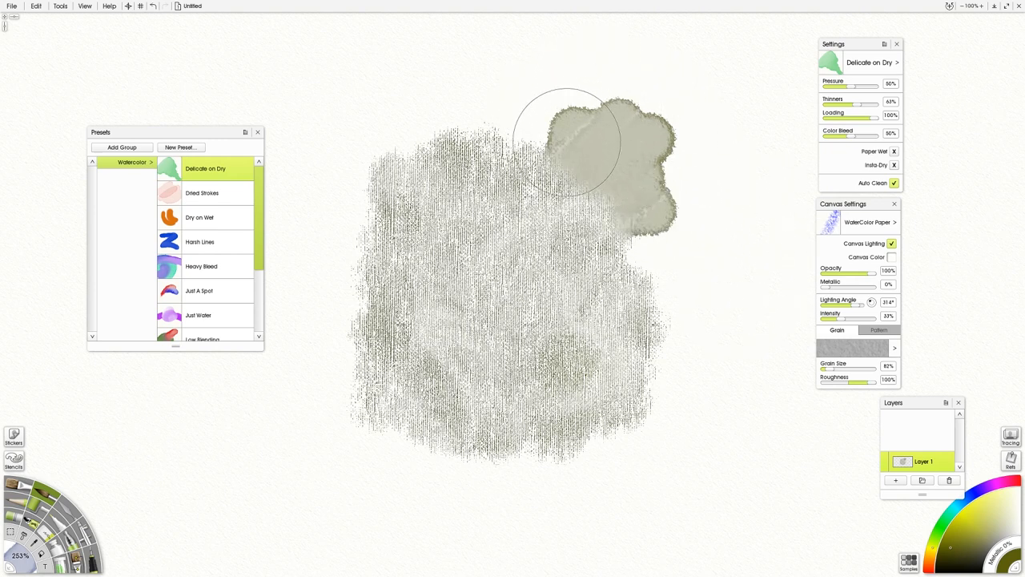
{"action": "left_click_drag", "start_coordinate": [564, 144], "coordinate": [656, 224]}
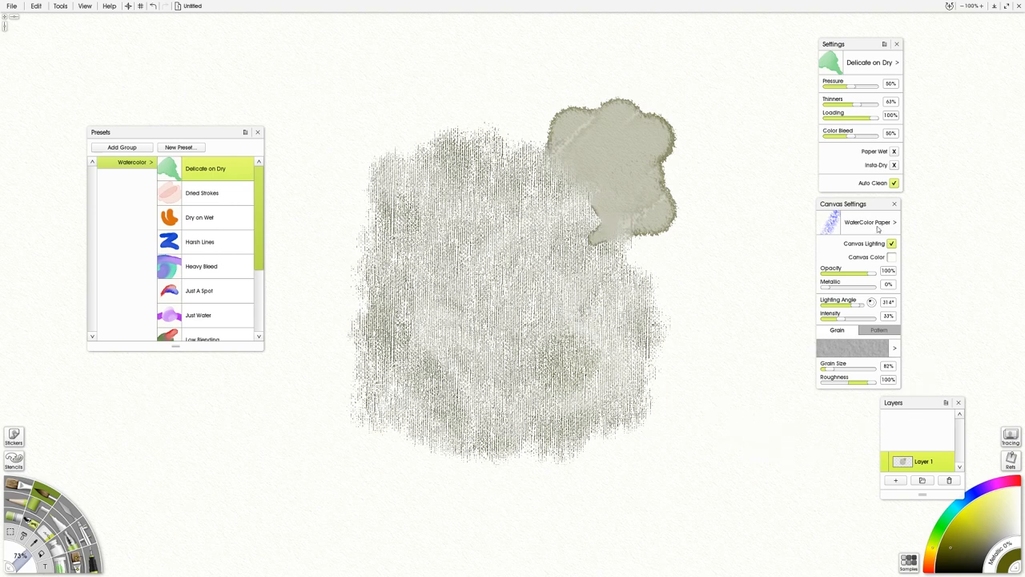
Step: Switch the canvas to Concrete and dab olive-green watercolor blotches right of the patch
{"action": "left_click", "coordinate": [894, 221]}
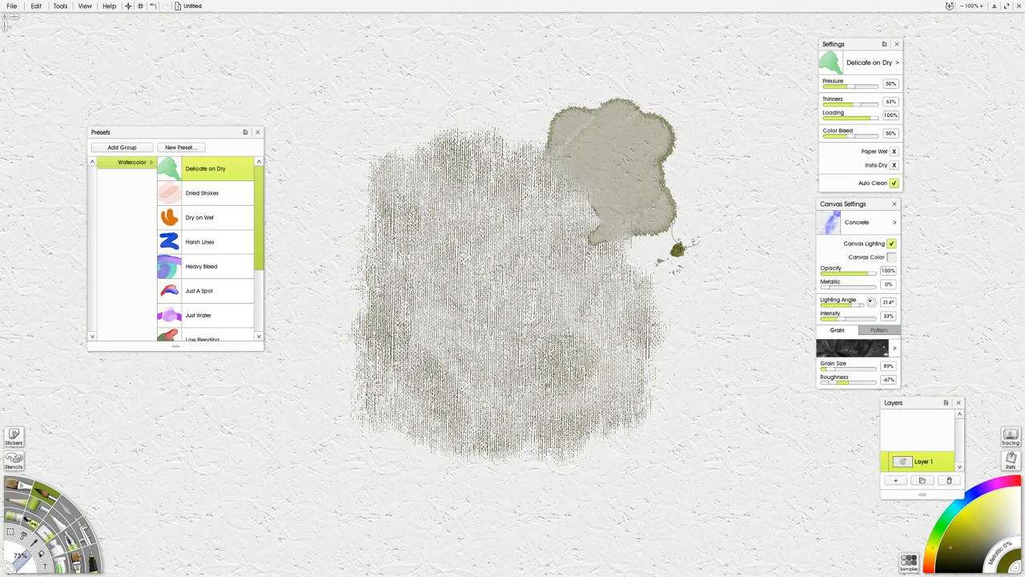
{"action": "left_click", "coordinate": [702, 221]}
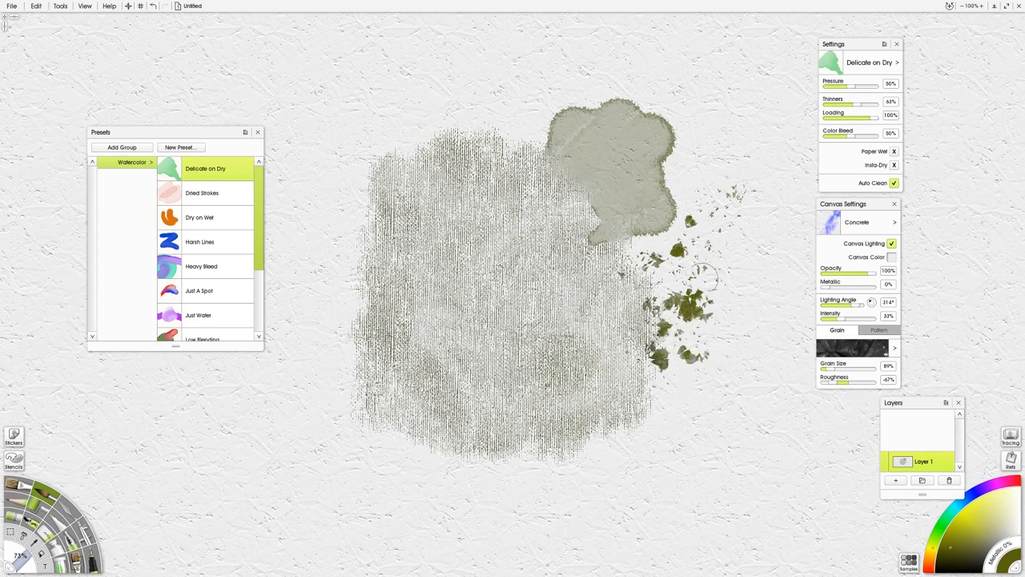
{"action": "mouse_move", "coordinate": [737, 280]}
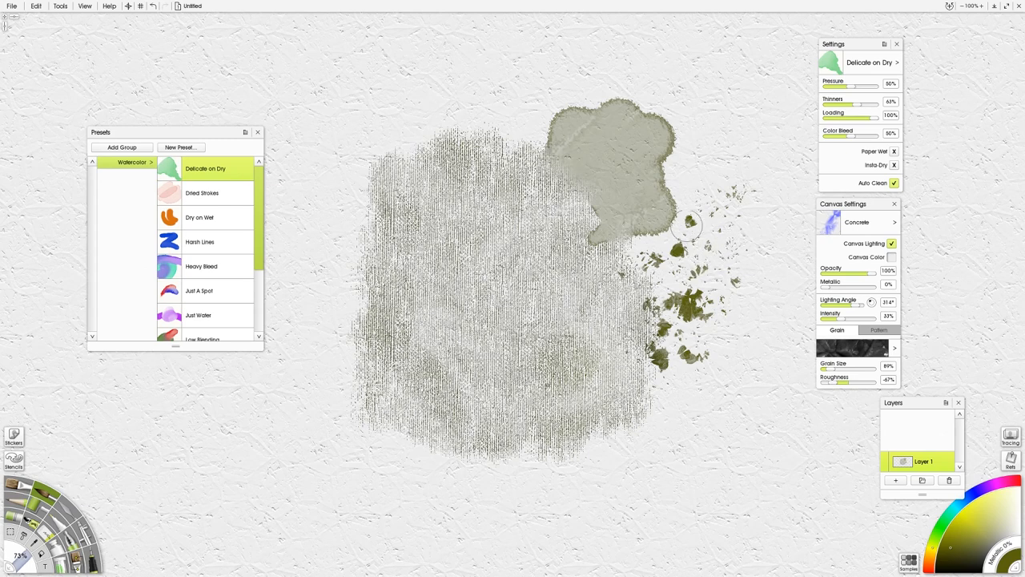
{"action": "left_click_drag", "start_coordinate": [689, 228], "coordinate": [692, 147]}
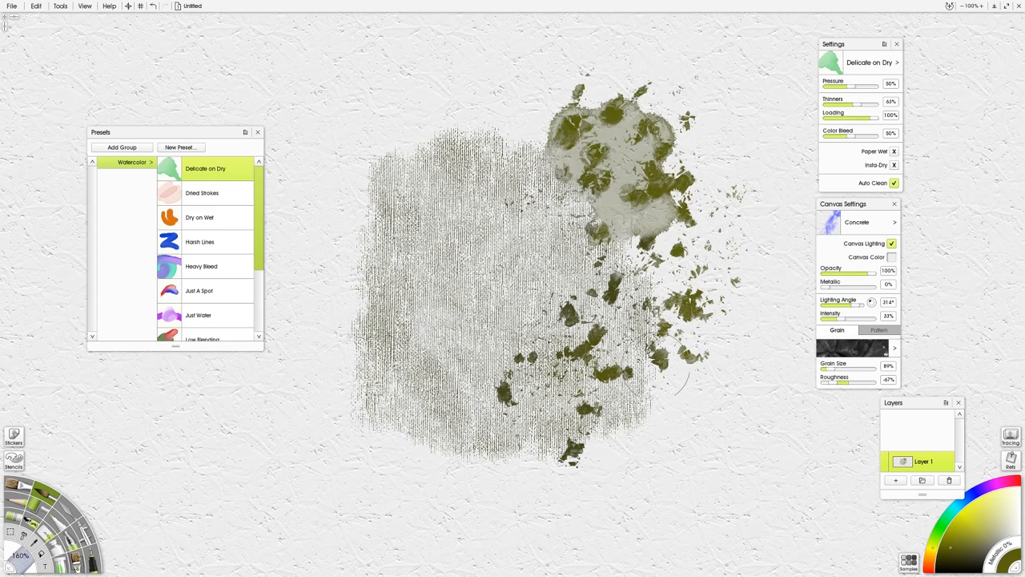
{"action": "mouse_move", "coordinate": [693, 472]}
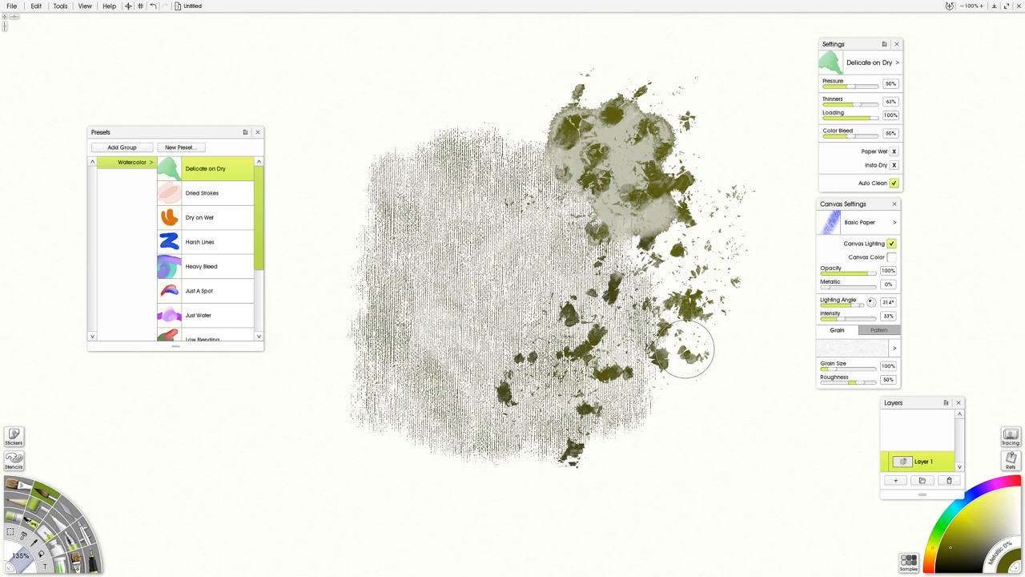
{"action": "mouse_move", "coordinate": [672, 365]}
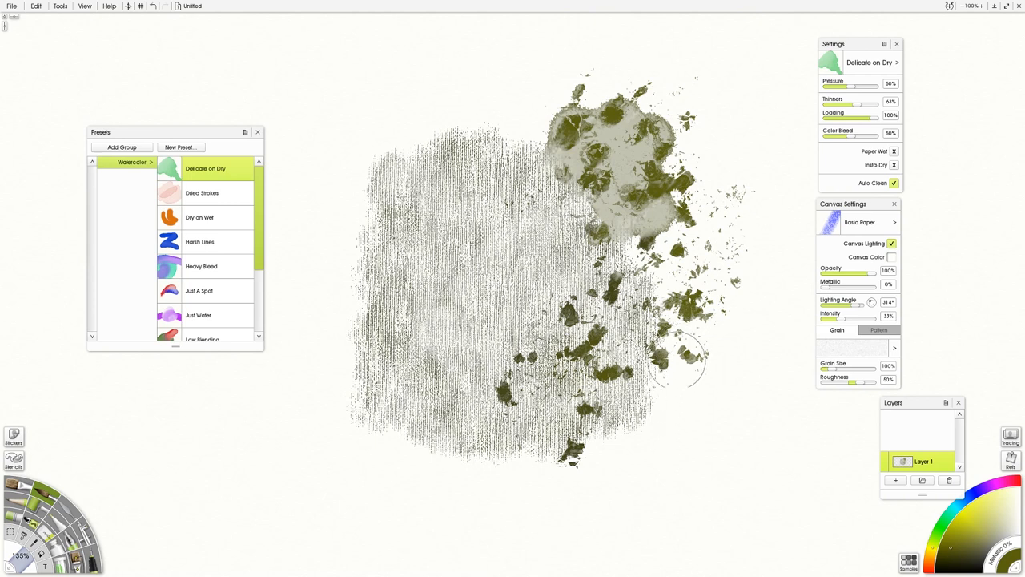